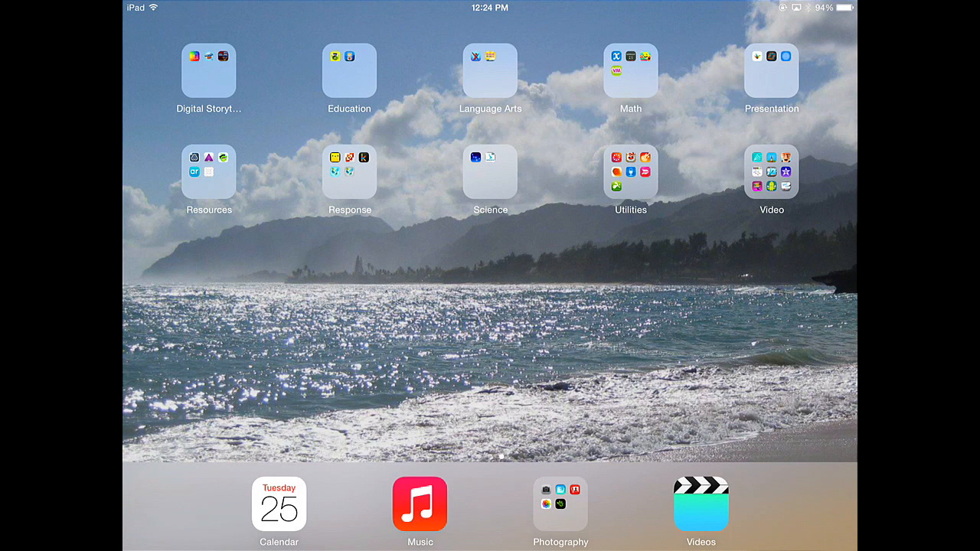
Step: Search Spotlight for 'bo' and launch the Book Creator app
{"action": "scroll", "scroll_direction": "down", "scroll_amount": 3}
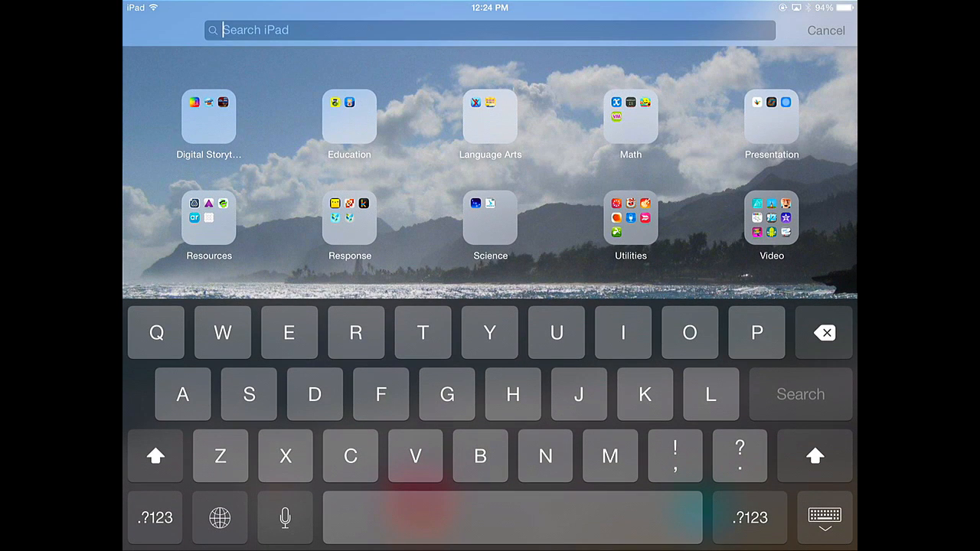
{"action": "type", "text": "bo"}
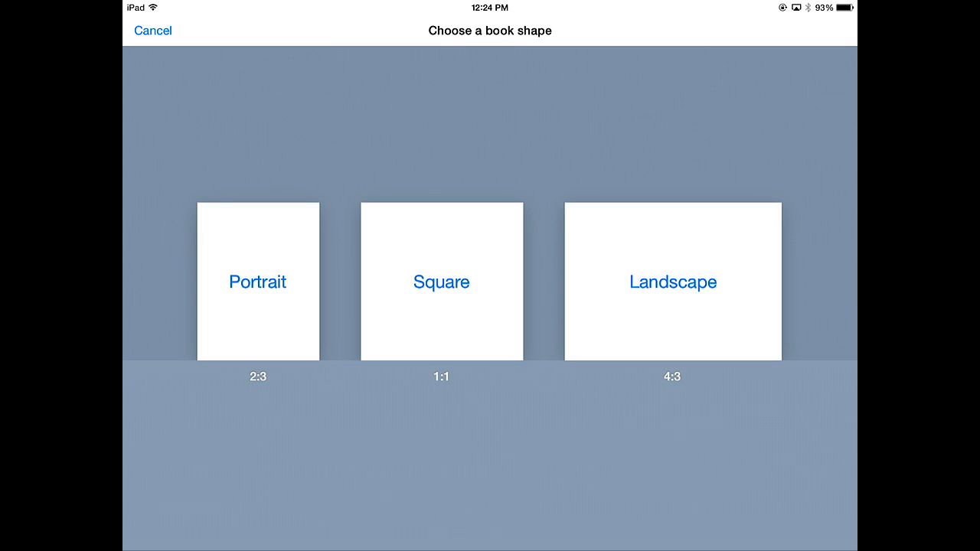
Step: Create a portrait-shaped book and show the add-content choices for its cover
{"action": "left_click", "coordinate": [257, 282]}
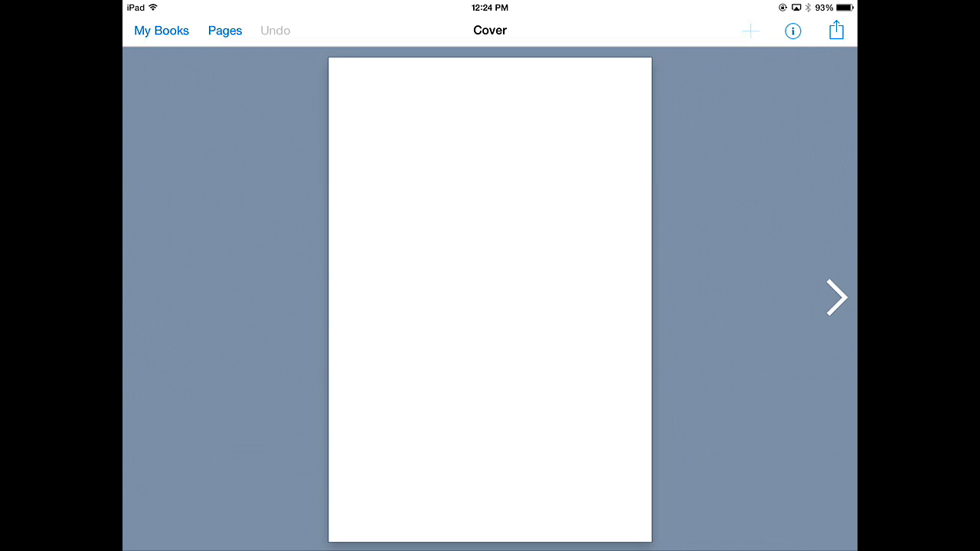
{"action": "left_click", "coordinate": [750, 31]}
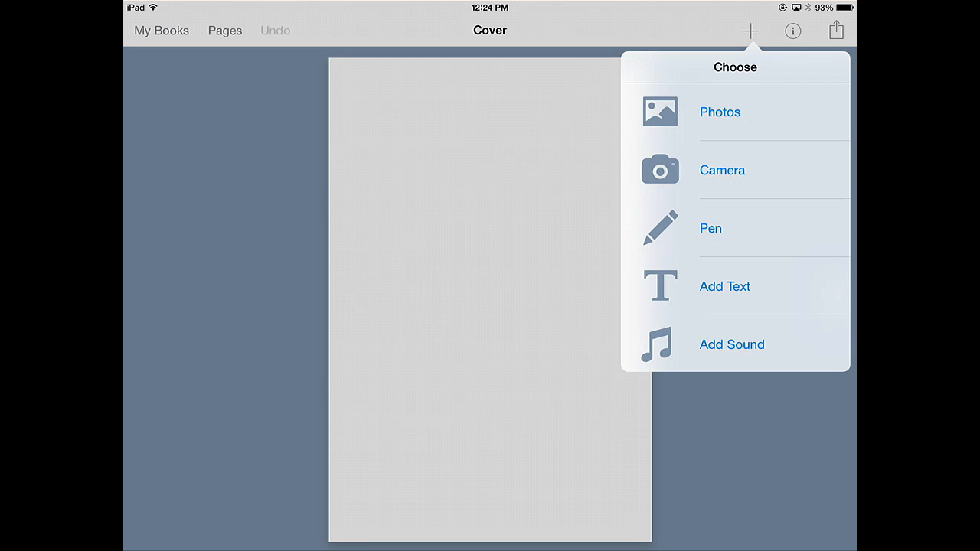
Step: Place the two girls' photo on the cover, enlarged to most of the page width and centred
{"action": "left_click", "coordinate": [718, 111]}
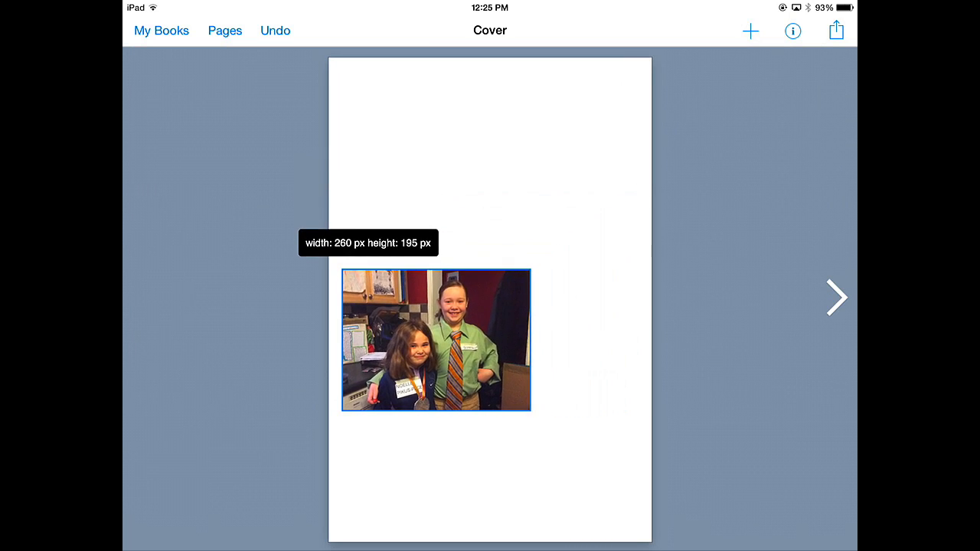
{"action": "left_click_drag", "start_coordinate": [533, 410], "coordinate": [535, 411]}
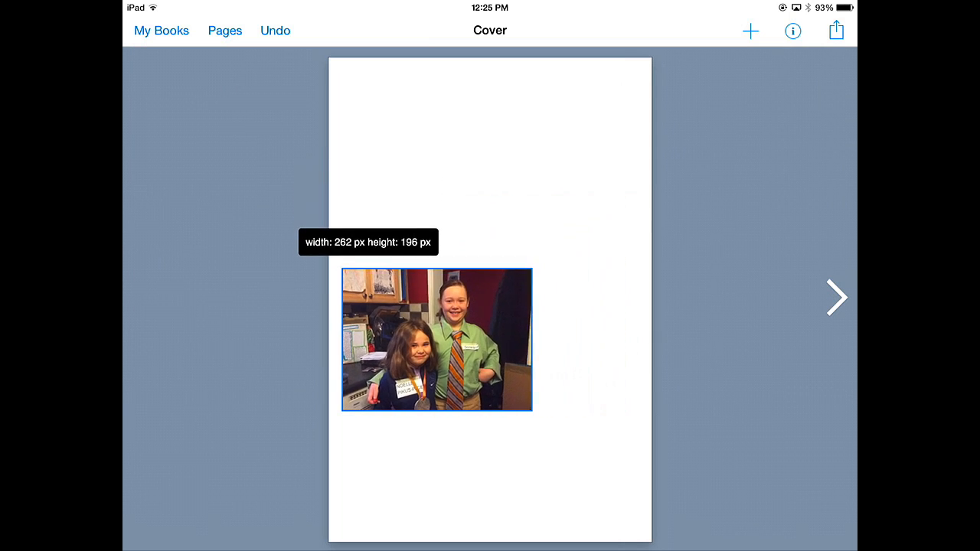
{"action": "left_click_drag", "start_coordinate": [528, 412], "coordinate": [630, 409]}
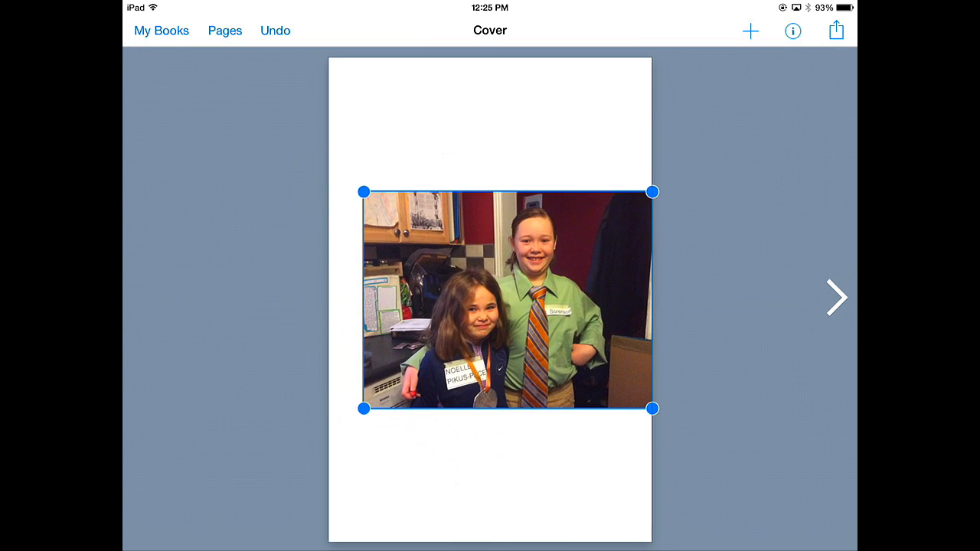
{"action": "left_click_drag", "start_coordinate": [508, 299], "coordinate": [497, 344]}
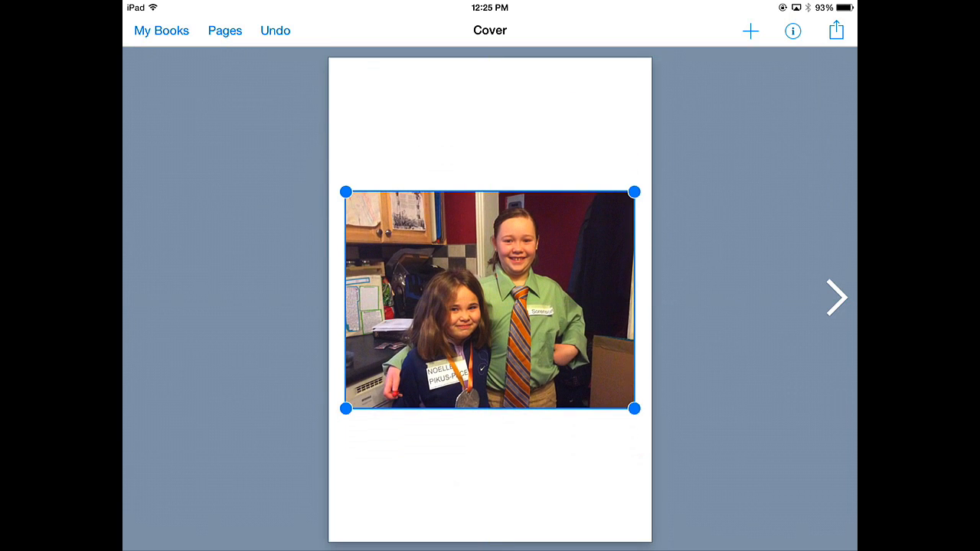
Step: Add the title text 'Audrey & Kate' and position it above the cover photo
{"action": "left_click", "coordinate": [750, 31]}
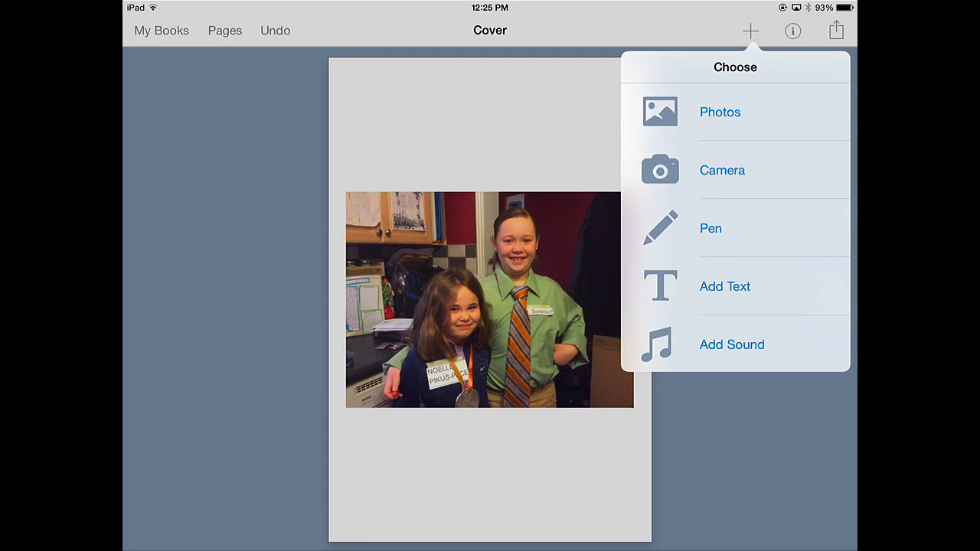
{"action": "left_click", "coordinate": [724, 285]}
{"action": "type", "text": "Audrey"}
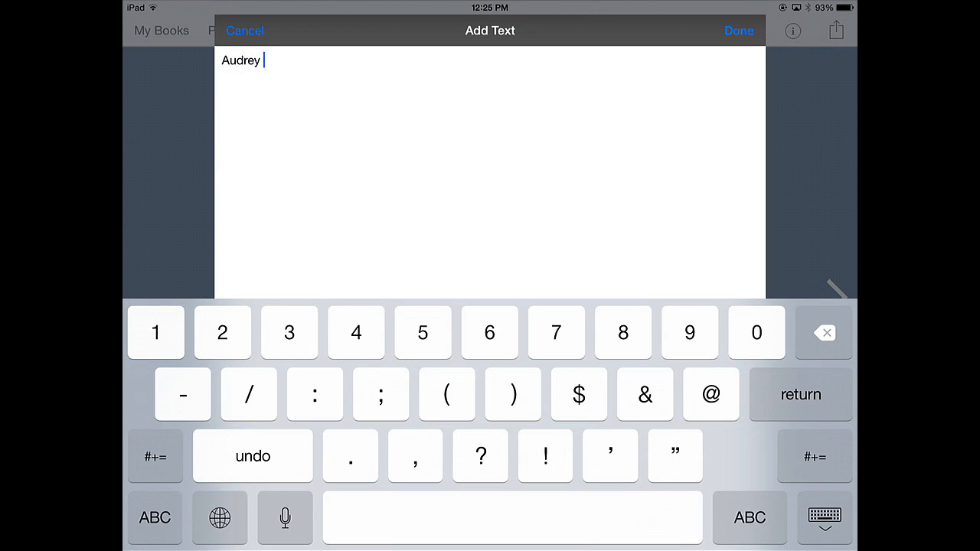
{"action": "left_click", "coordinate": [645, 394]}
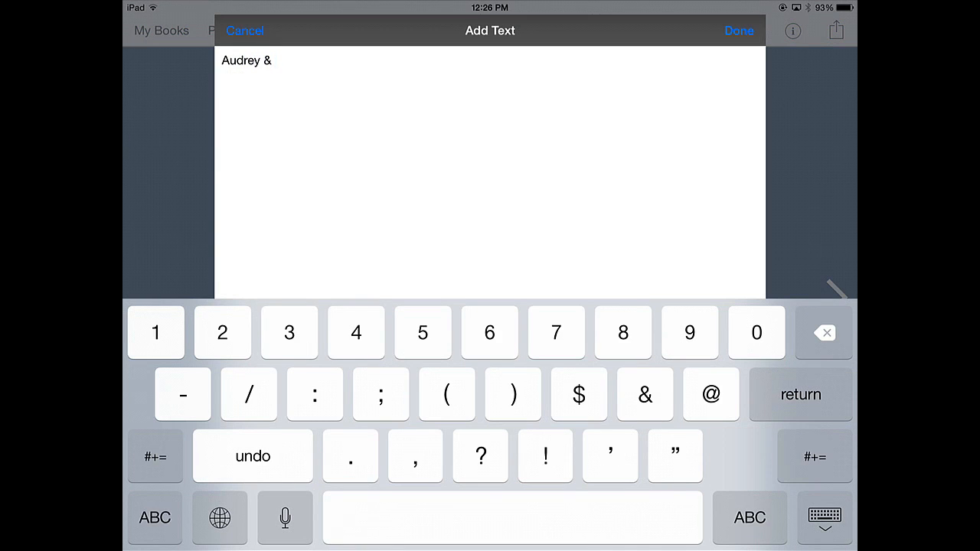
{"action": "type", "text": "Kate"}
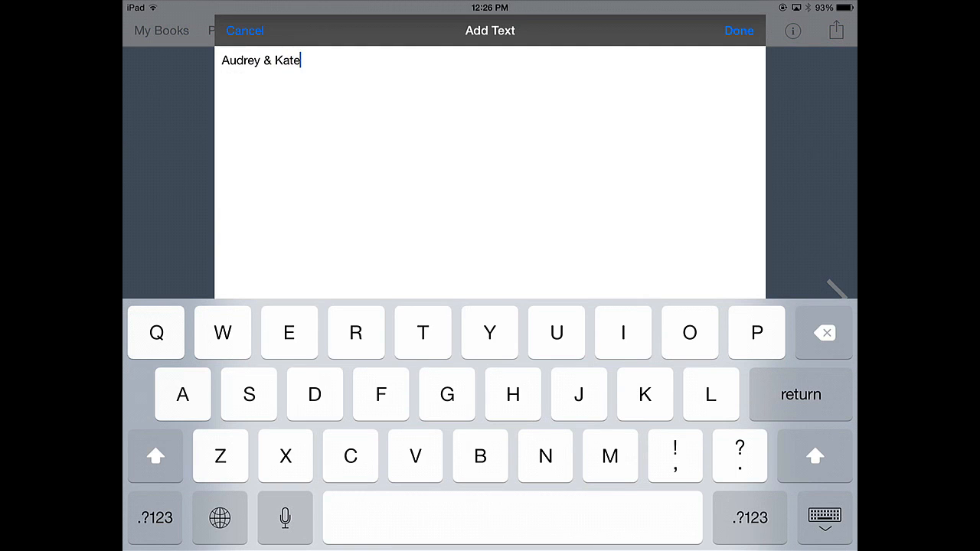
{"action": "left_click", "coordinate": [738, 31]}
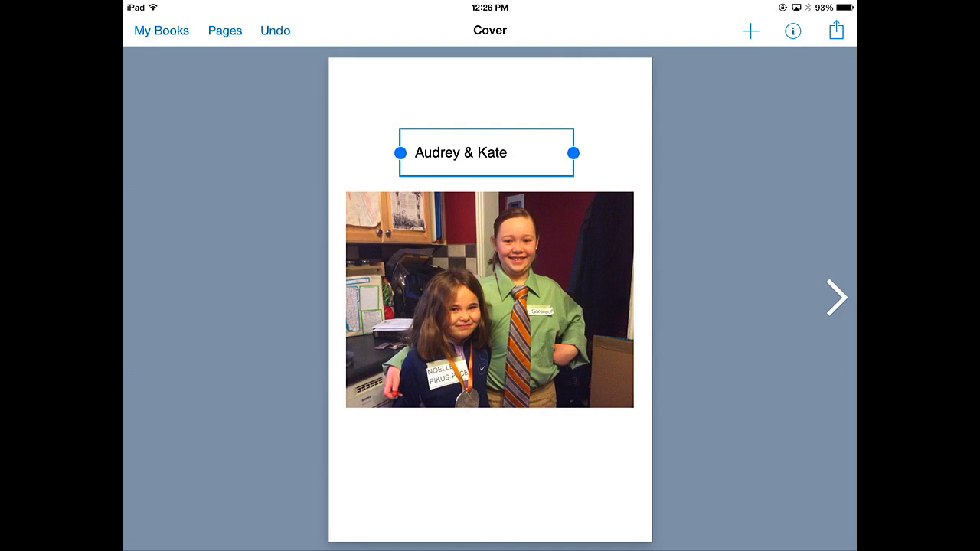
{"action": "left_click_drag", "start_coordinate": [487, 152], "coordinate": [481, 124]}
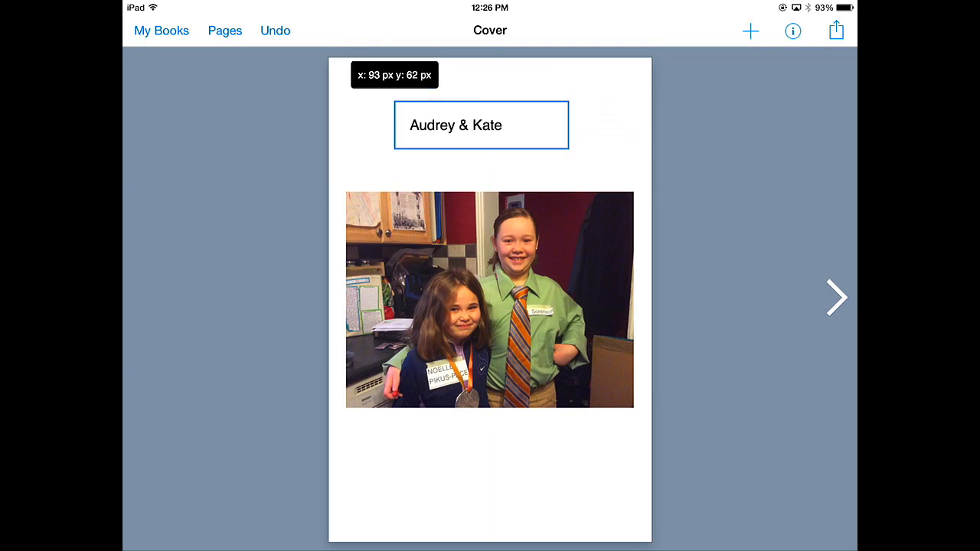
{"action": "left_click_drag", "start_coordinate": [481, 125], "coordinate": [481, 146]}
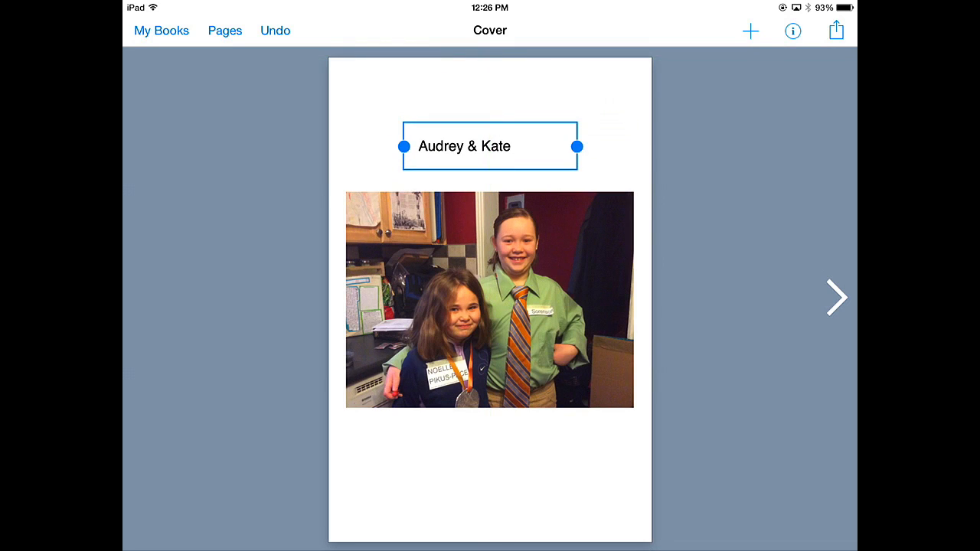
Step: Set the 'Audrey & Kate' title to 22 px and centre-align it
{"action": "left_click", "coordinate": [792, 31]}
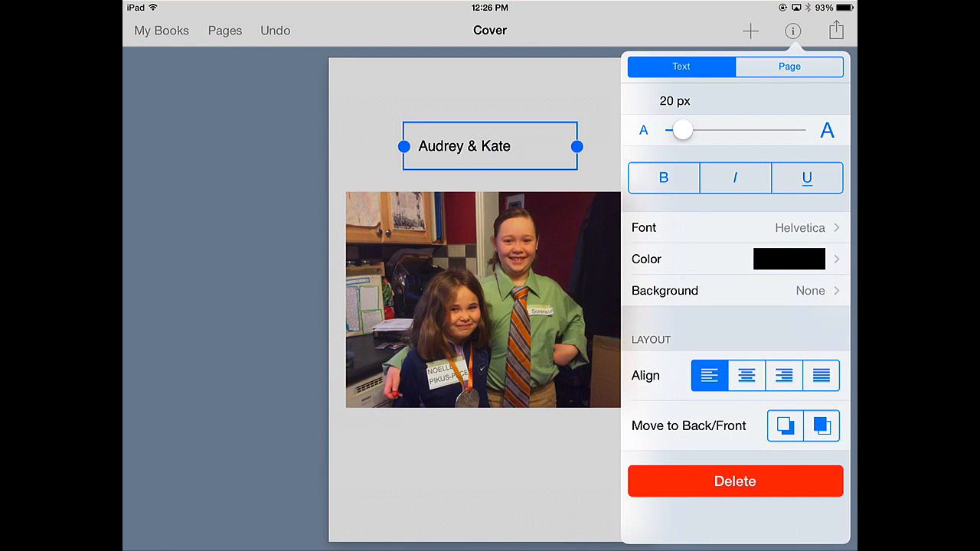
{"action": "left_click_drag", "start_coordinate": [681, 130], "coordinate": [716, 130]}
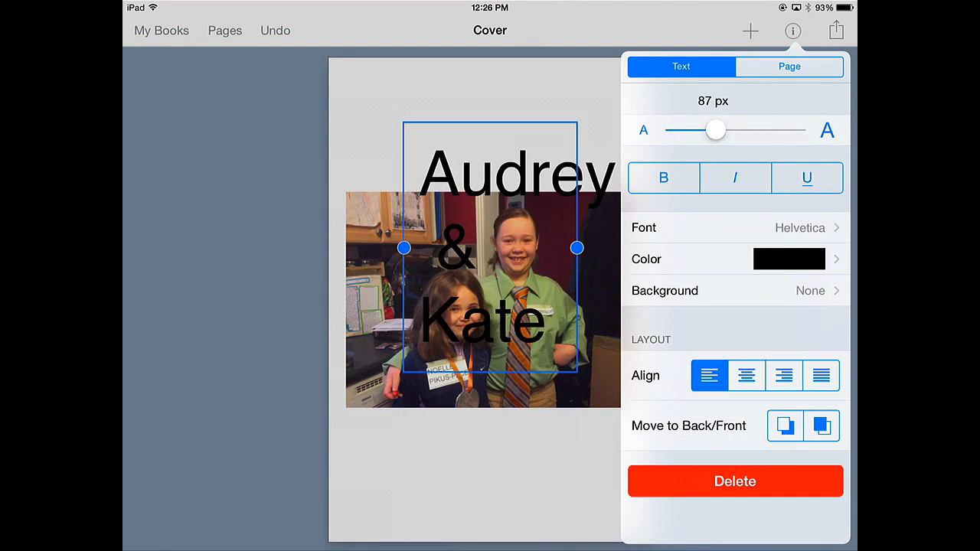
{"action": "left_click_drag", "start_coordinate": [715, 129], "coordinate": [682, 129]}
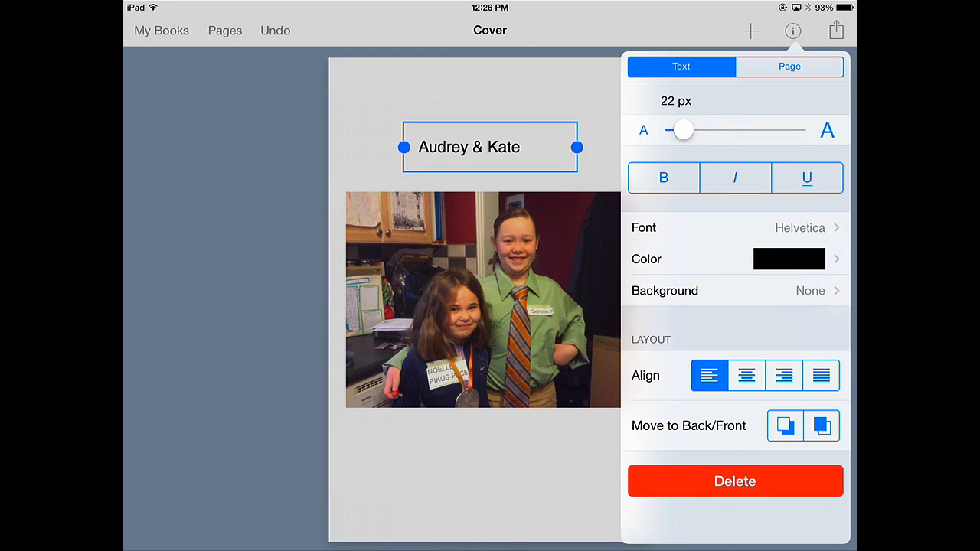
{"action": "left_click", "coordinate": [745, 375]}
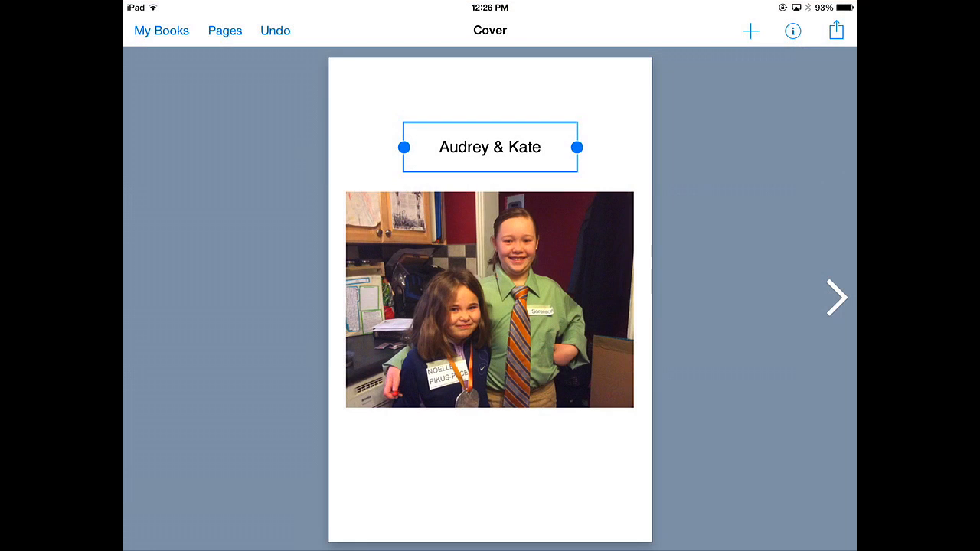
{"action": "left_click", "coordinate": [489, 475]}
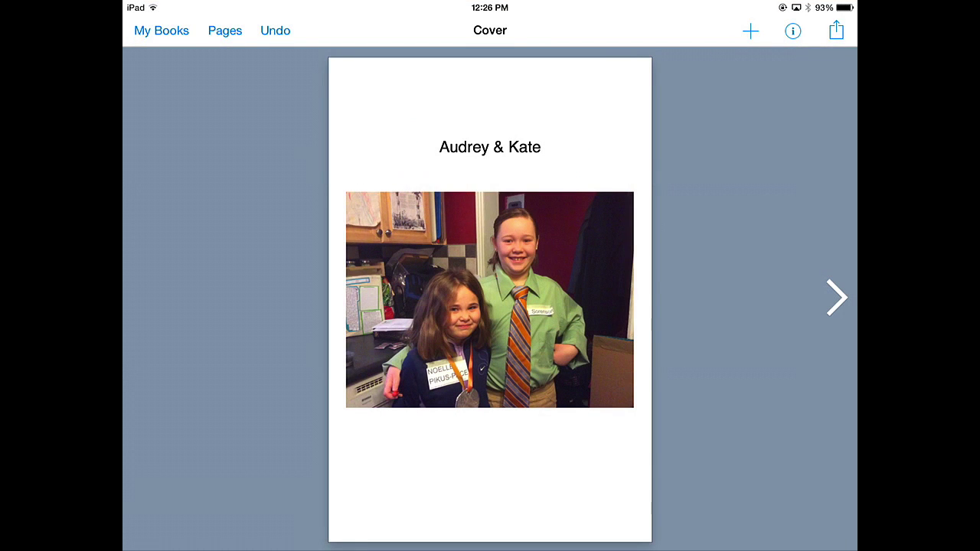
Step: Change the cover page colour to the bright cyan standard swatch
{"action": "left_click", "coordinate": [792, 31]}
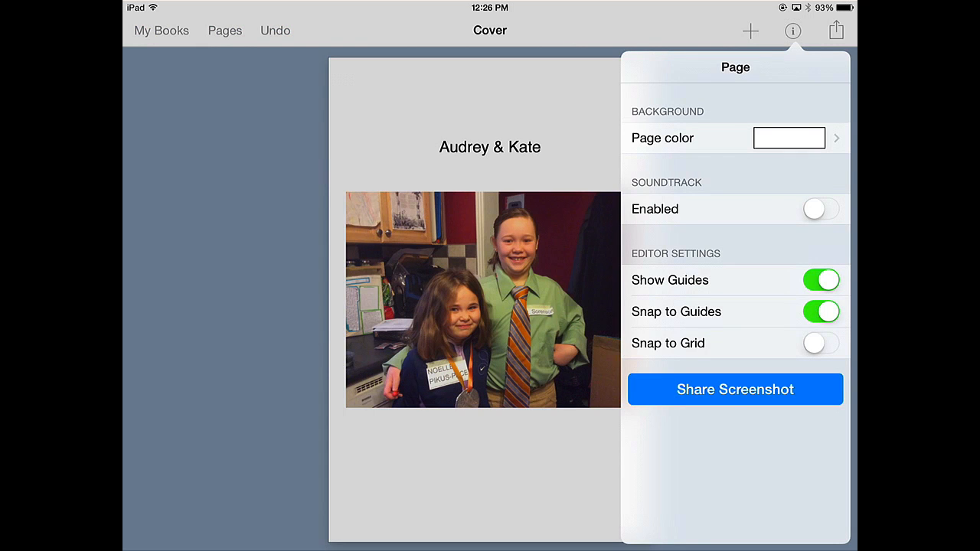
{"action": "left_click", "coordinate": [789, 138]}
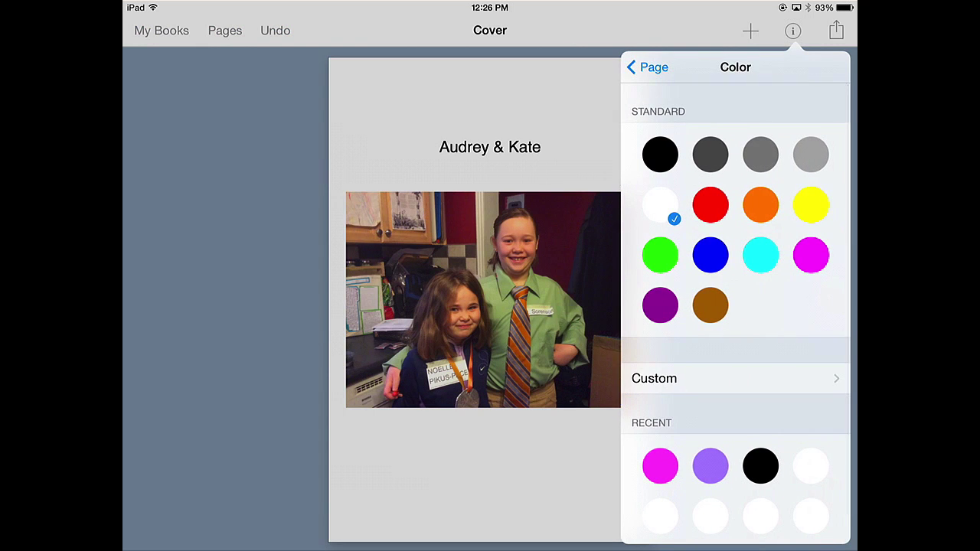
{"action": "left_click", "coordinate": [810, 153]}
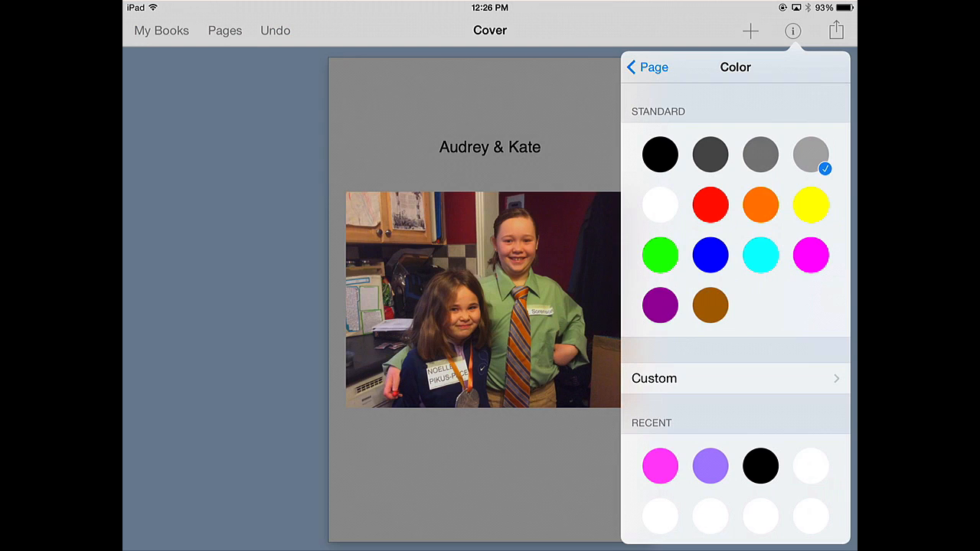
{"action": "left_click", "coordinate": [760, 255]}
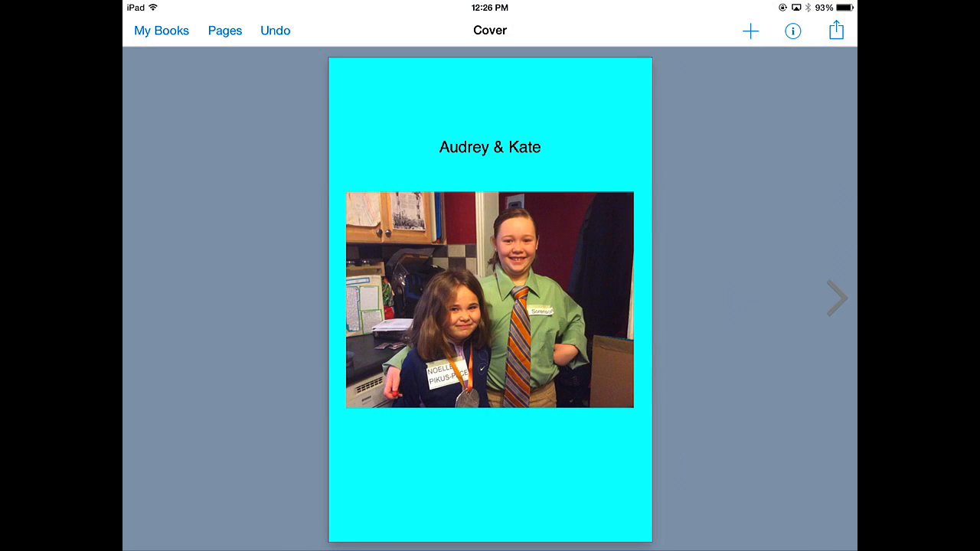
{"action": "left_click", "coordinate": [837, 297]}
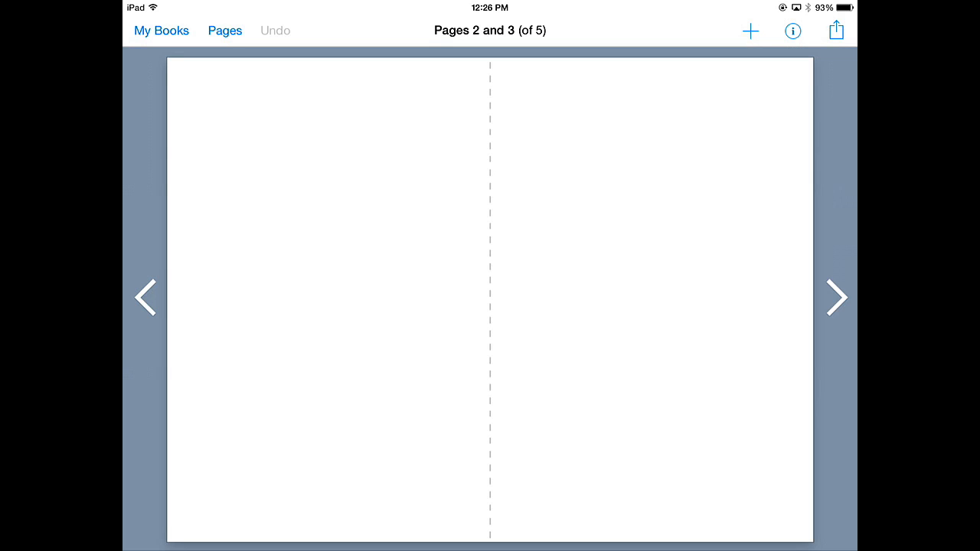
Step: Insert the New Zealand Haka poster photo at the top of page 2
{"action": "left_click", "coordinate": [750, 31]}
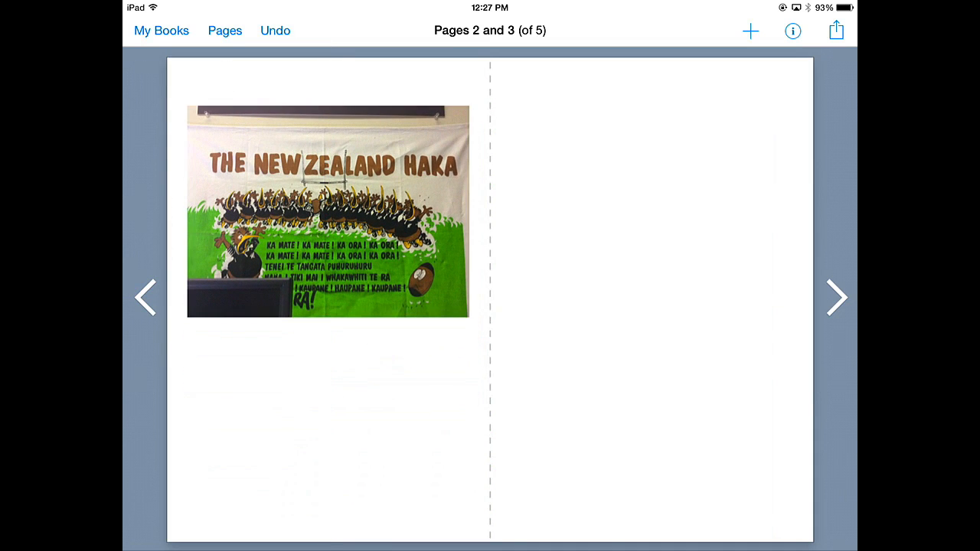
{"action": "left_click", "coordinate": [748, 31]}
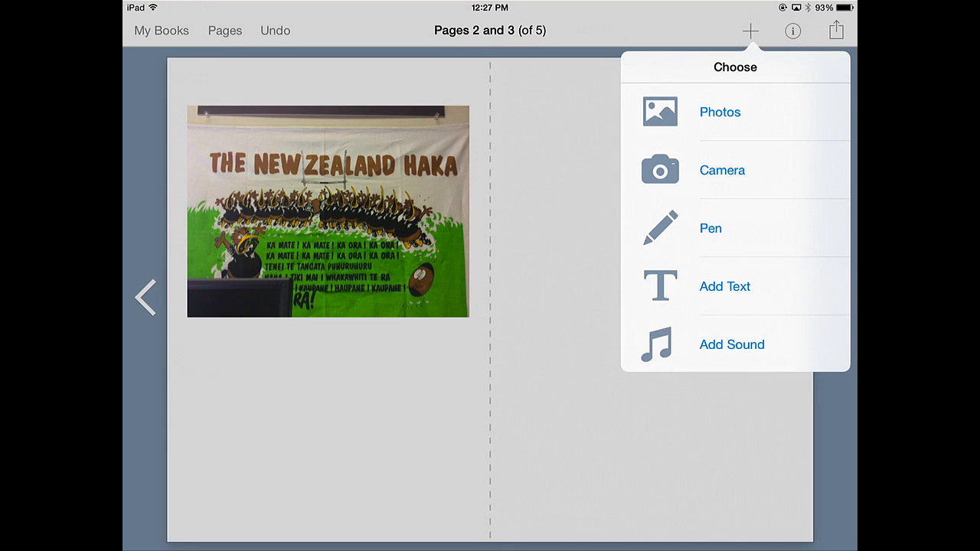
Step: Handwrite 'Haka' with the pen, then place it tilted below the poster photo
{"action": "left_click", "coordinate": [710, 228]}
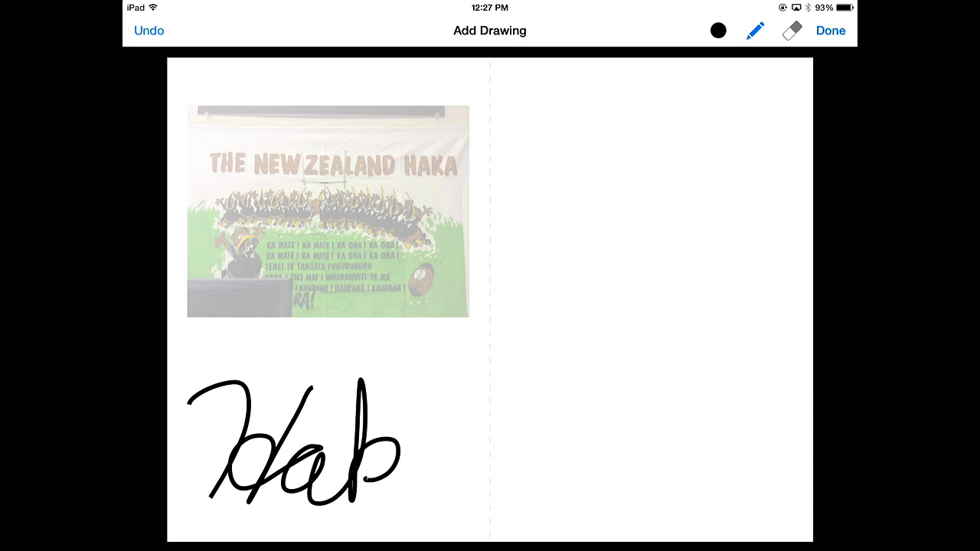
{"action": "left_click", "coordinate": [830, 31]}
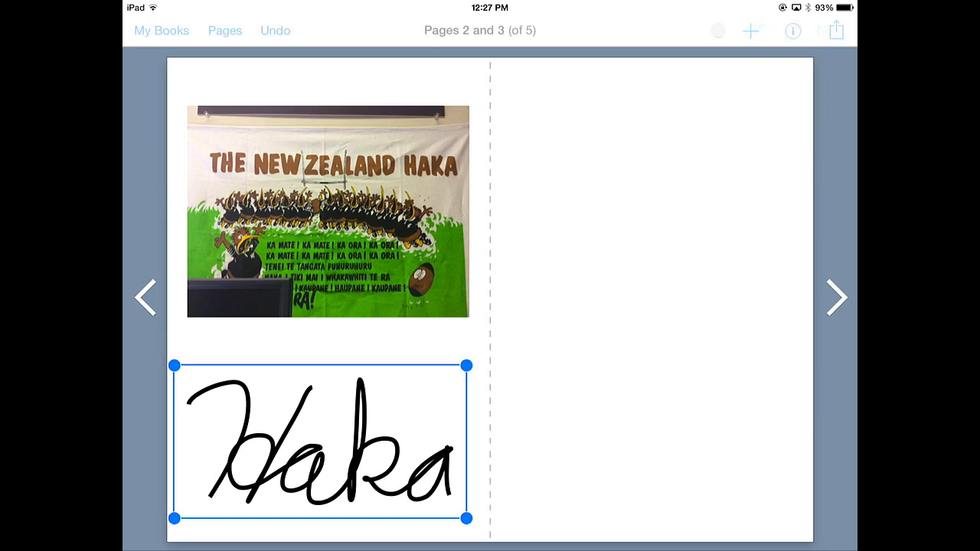
{"action": "left_click_drag", "start_coordinate": [320, 442], "coordinate": [685, 146]}
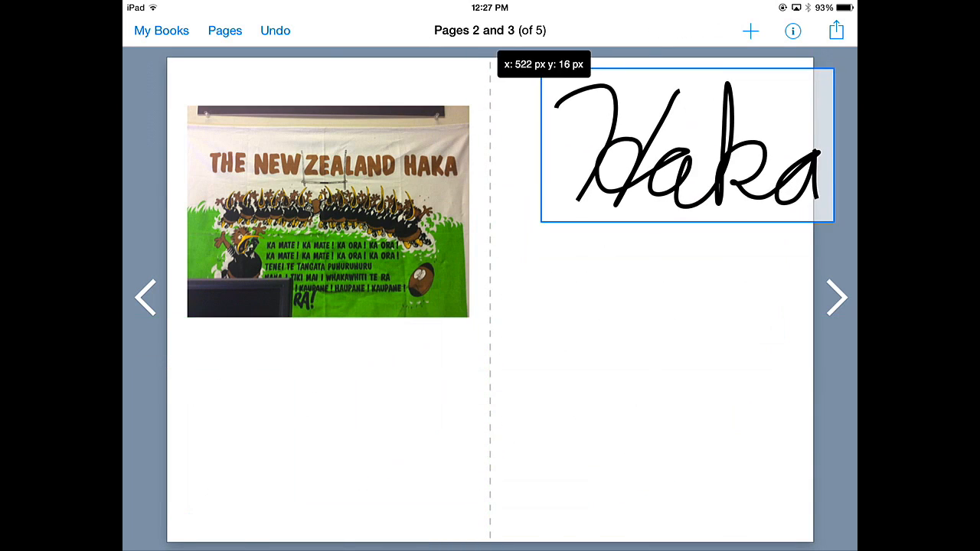
{"action": "left_click_drag", "start_coordinate": [685, 145], "coordinate": [328, 429]}
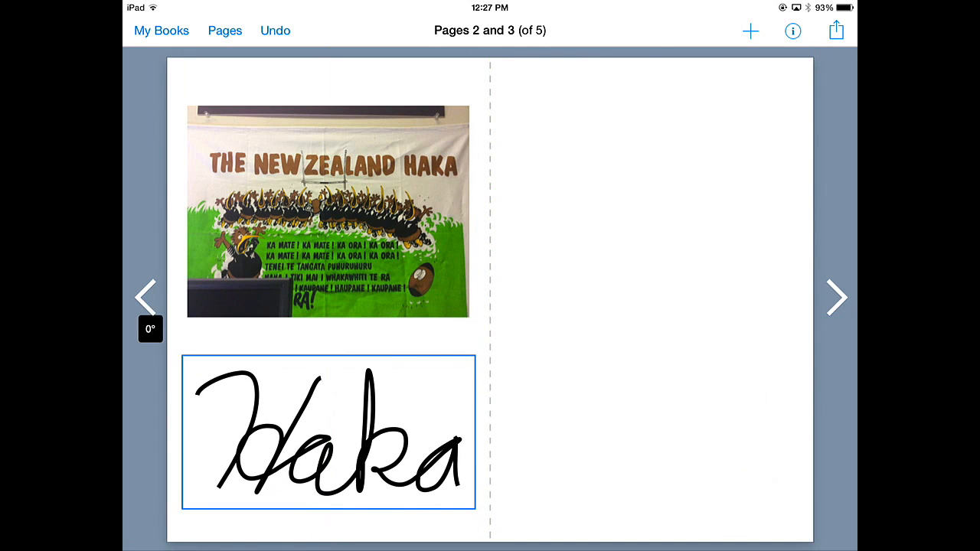
{"action": "left_click", "coordinate": [328, 437]}
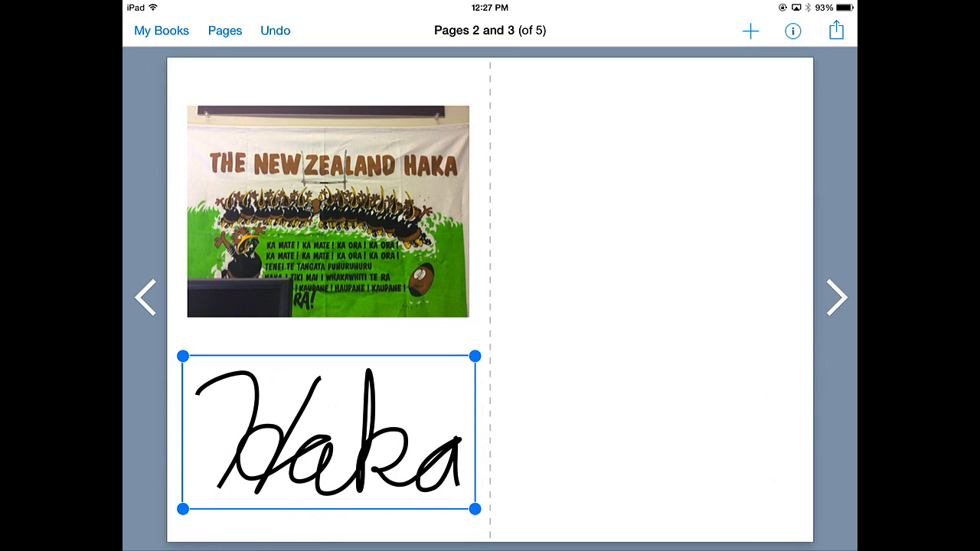
{"action": "left_click_drag", "start_coordinate": [473, 356], "coordinate": [491, 462]}
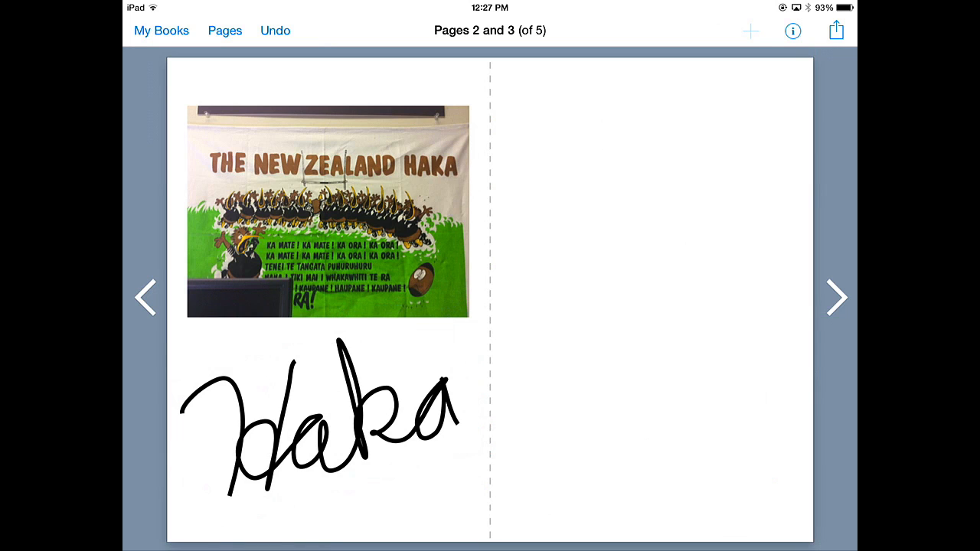
{"action": "left_click", "coordinate": [749, 31]}
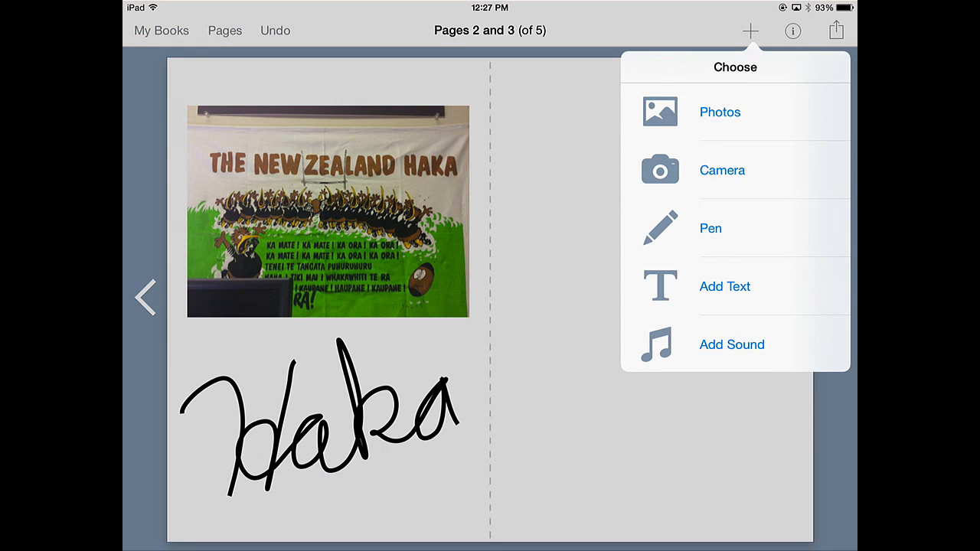
Step: Add an iTunes Library song to page 3's lower right, test playback, then turn to pages 4–5
{"action": "left_click", "coordinate": [731, 344]}
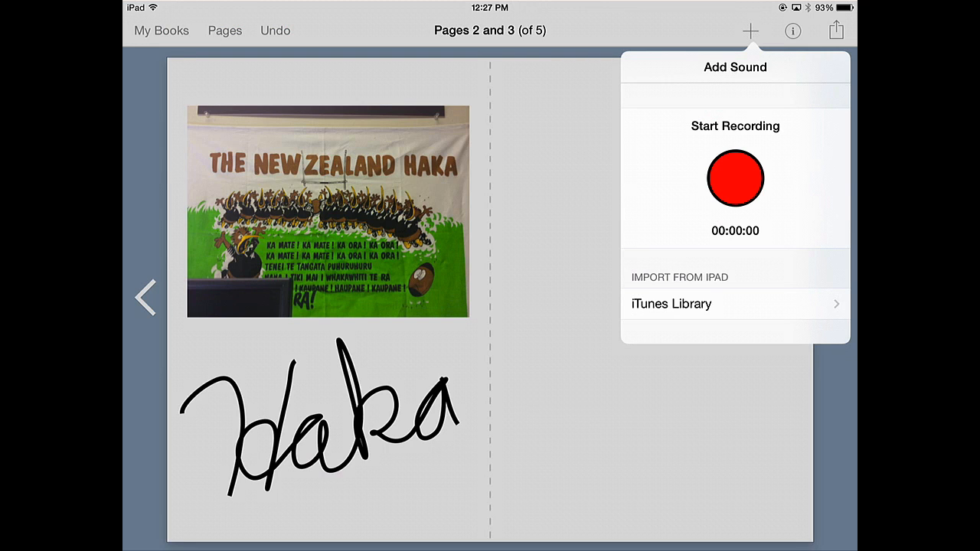
{"action": "left_click", "coordinate": [671, 303]}
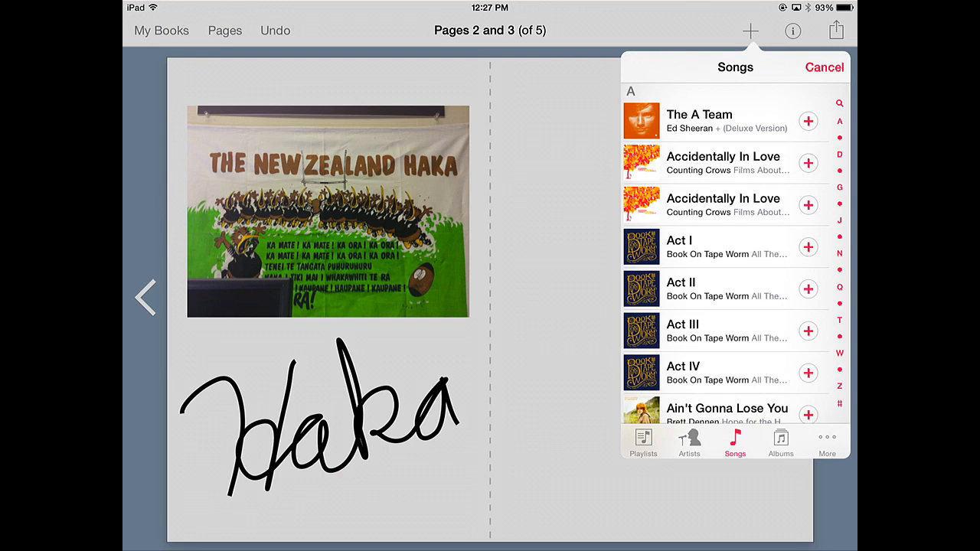
{"action": "scroll", "scroll_direction": "down", "scroll_amount": 3}
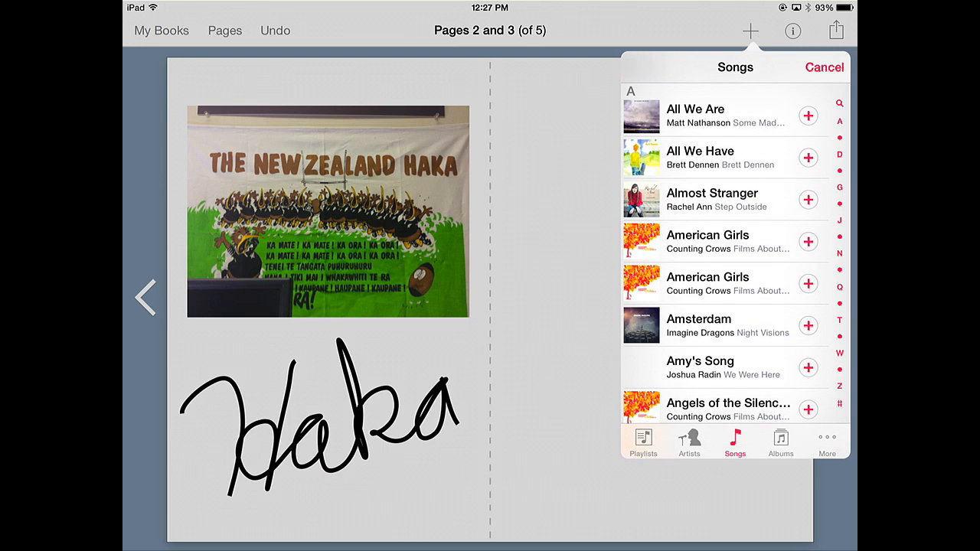
{"action": "left_click", "coordinate": [807, 116]}
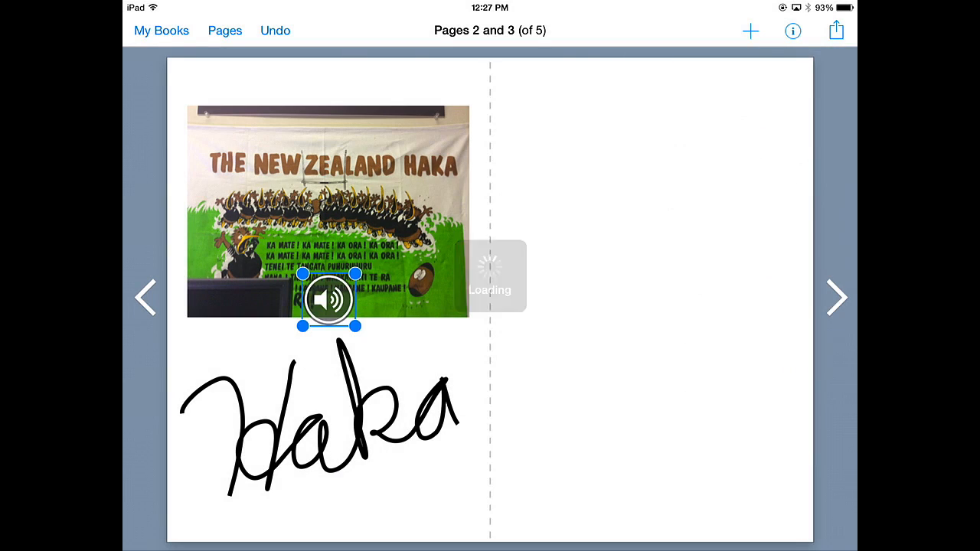
{"action": "left_click_drag", "start_coordinate": [329, 298], "coordinate": [752, 500]}
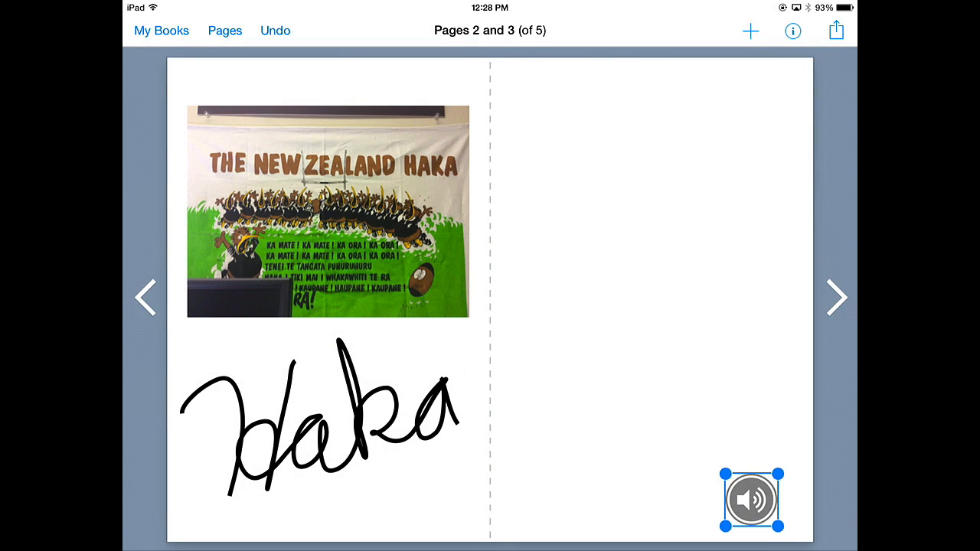
{"action": "left_click", "coordinate": [751, 498]}
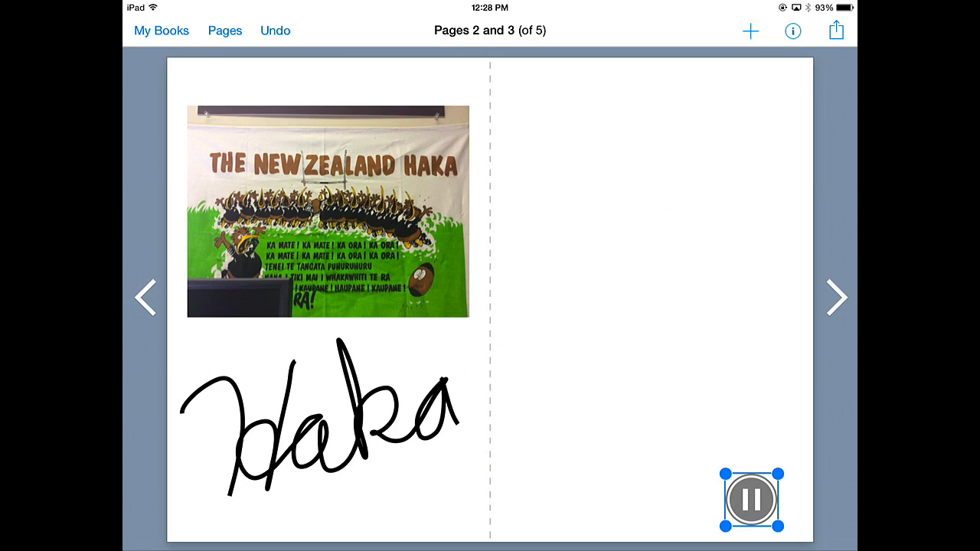
{"action": "left_click", "coordinate": [751, 504]}
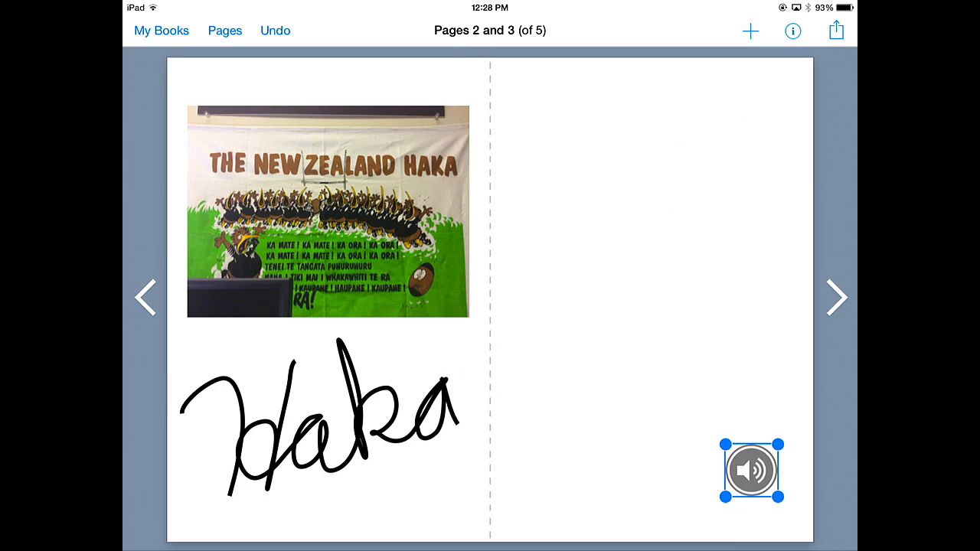
{"action": "left_click", "coordinate": [834, 298]}
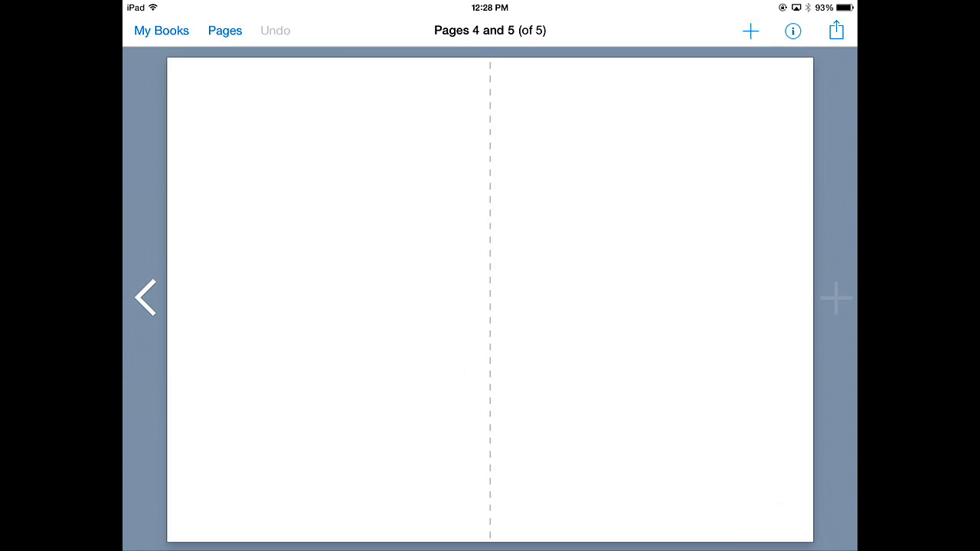
Step: Add the Haka video to page 4 and play it to check
{"action": "left_click", "coordinate": [750, 31]}
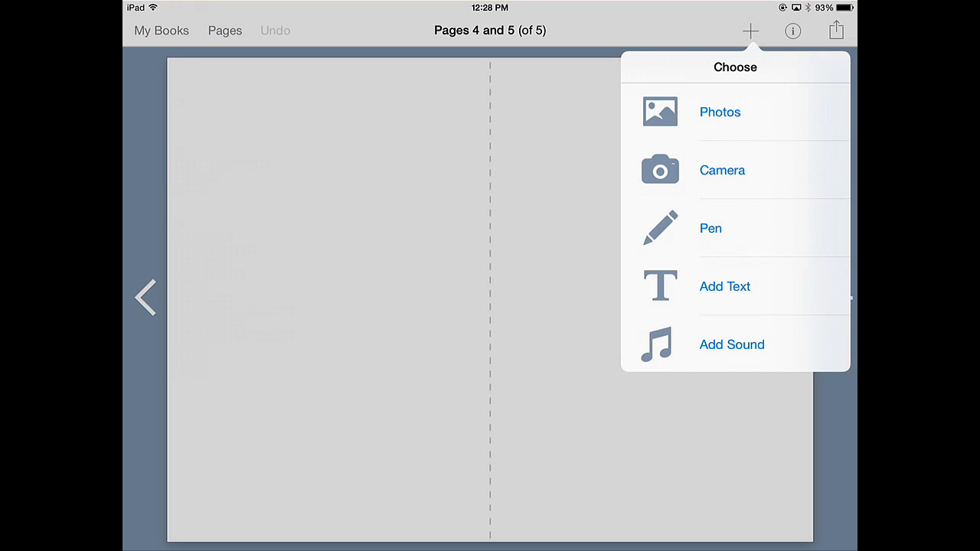
{"action": "left_click", "coordinate": [722, 170]}
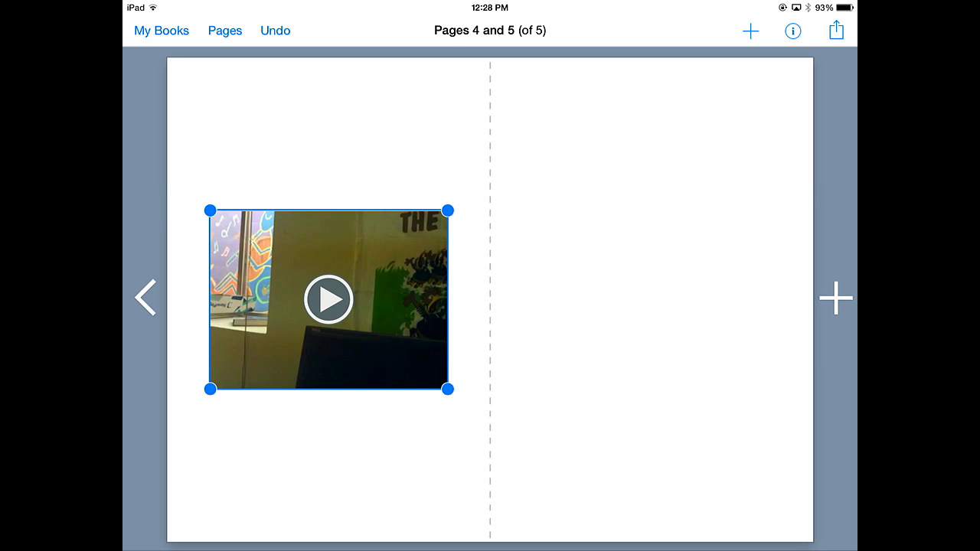
{"action": "left_click", "coordinate": [329, 298]}
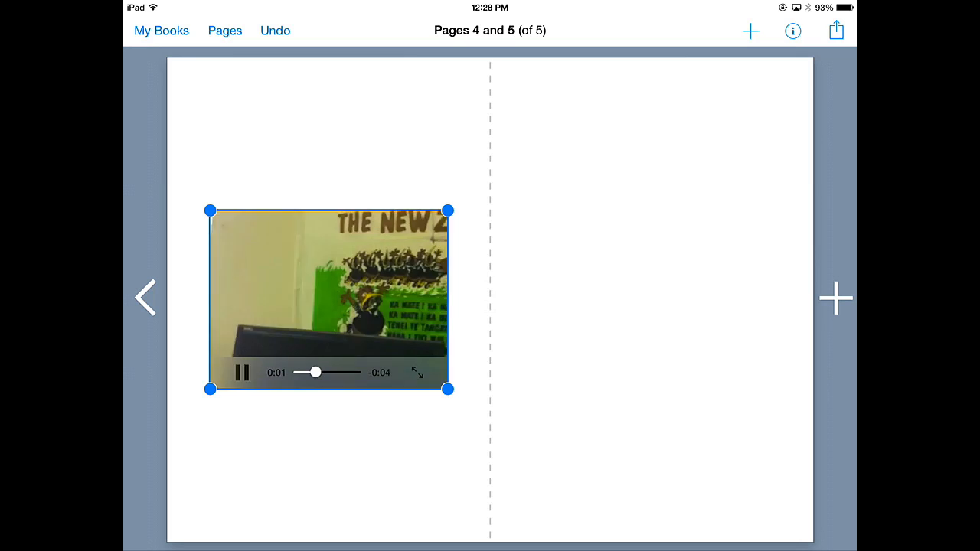
Step: Export the book with Open in iBooks and open it there
{"action": "left_click", "coordinate": [836, 31]}
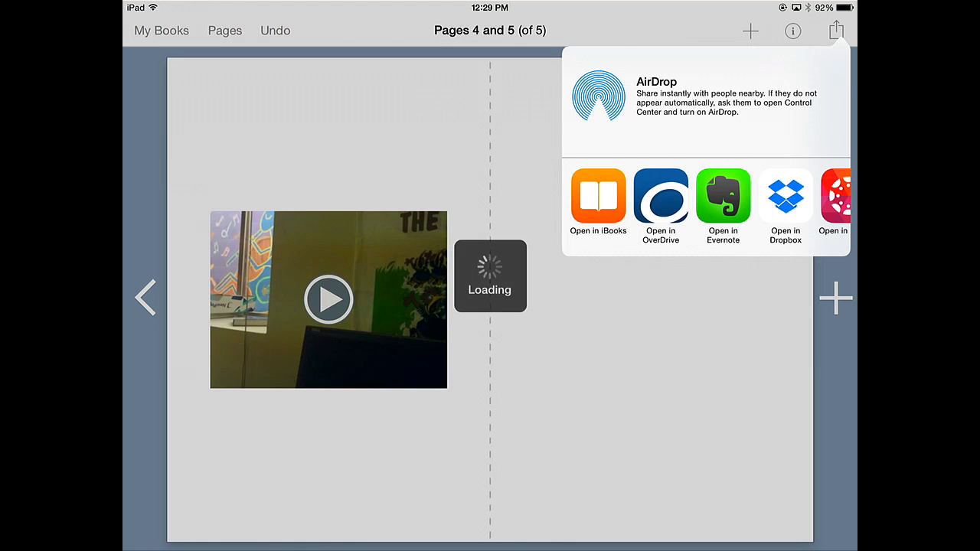
{"action": "left_click", "coordinate": [598, 199]}
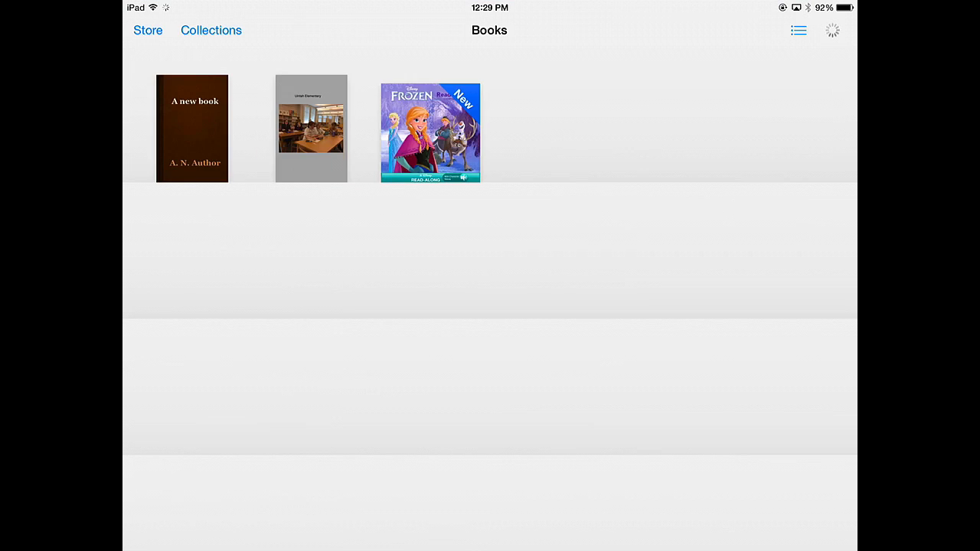
{"action": "left_click", "coordinate": [193, 129]}
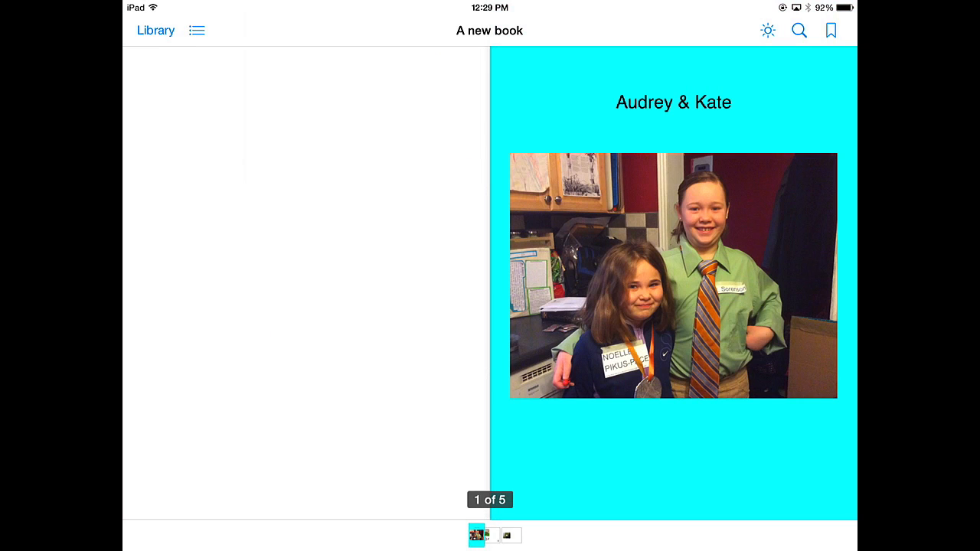